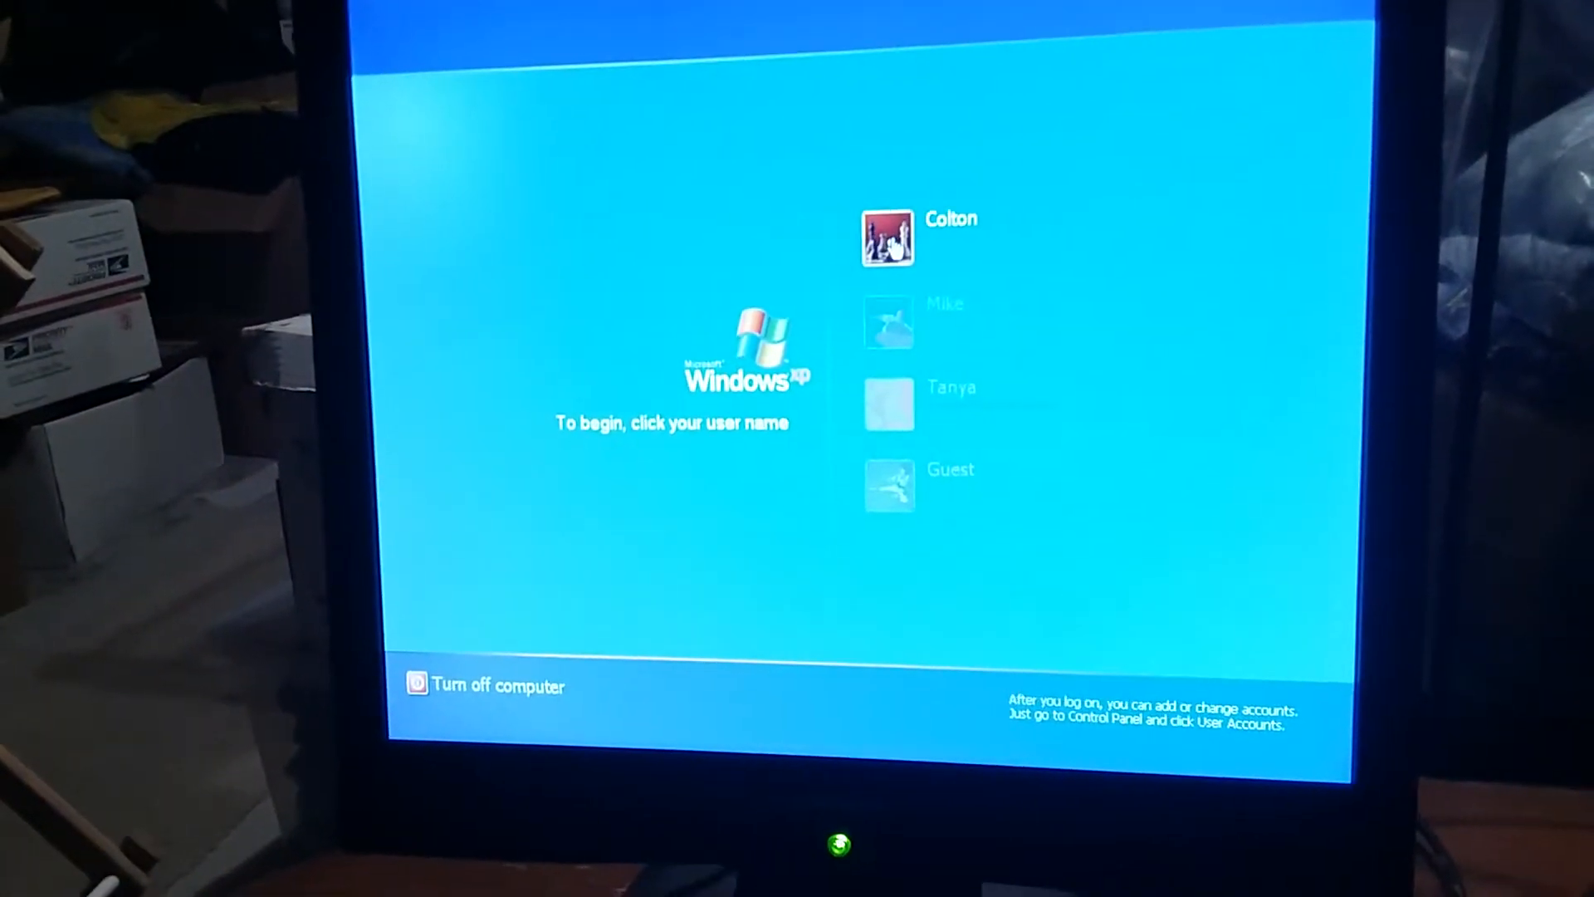
- Log on to the first user account from the Windows XP welcome screen
{"action": "left_click", "coordinate": [887, 234]}
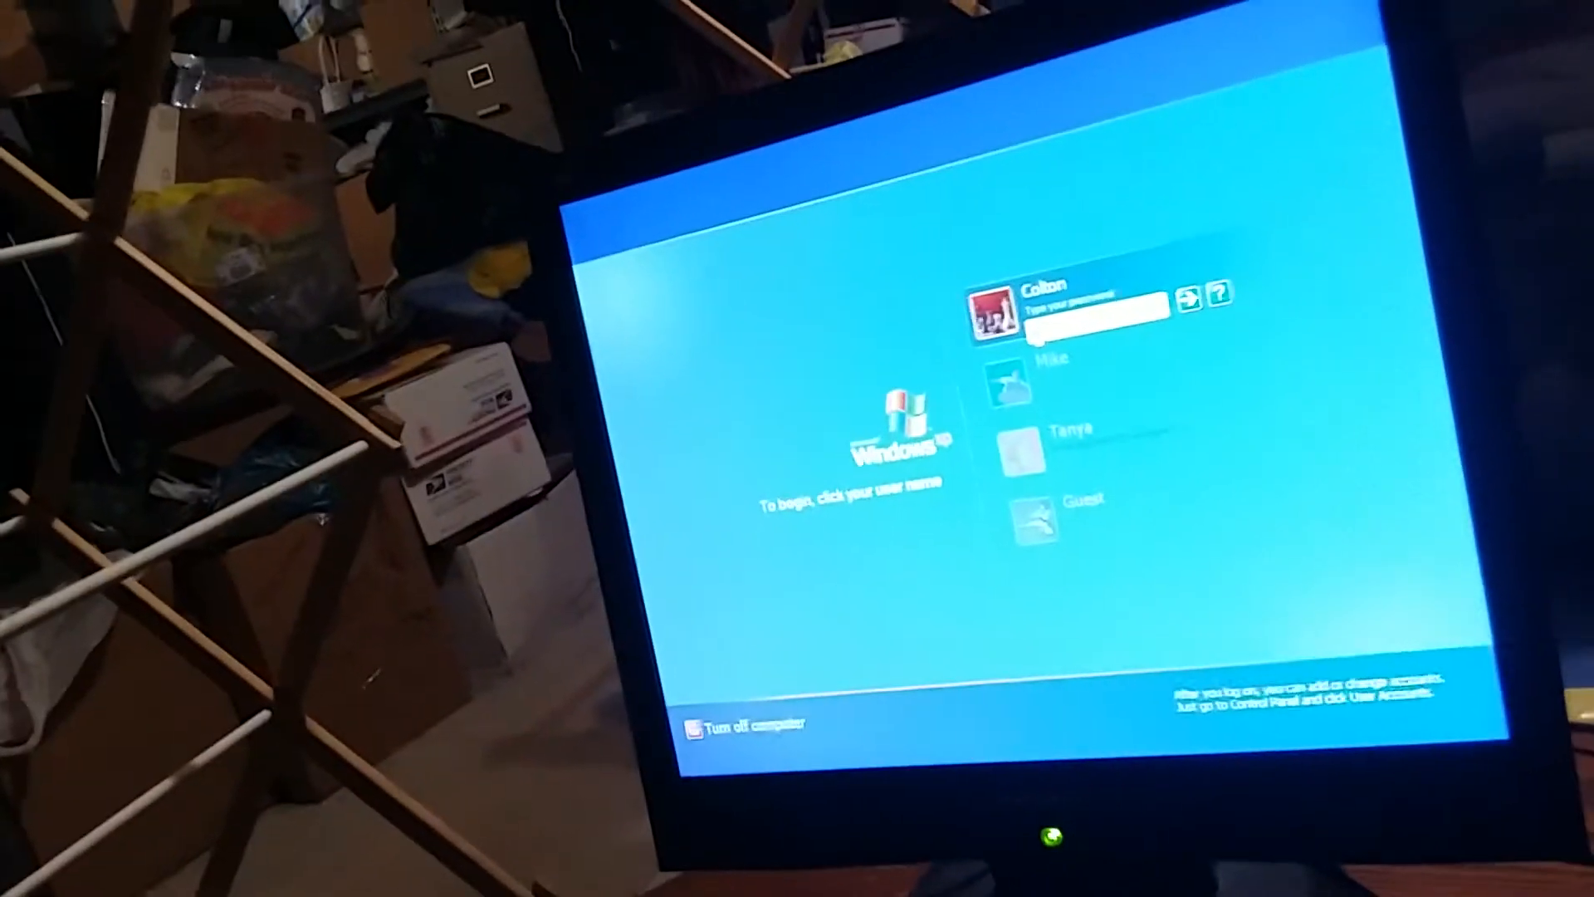
{"action": "left_click", "coordinate": [1092, 305]}
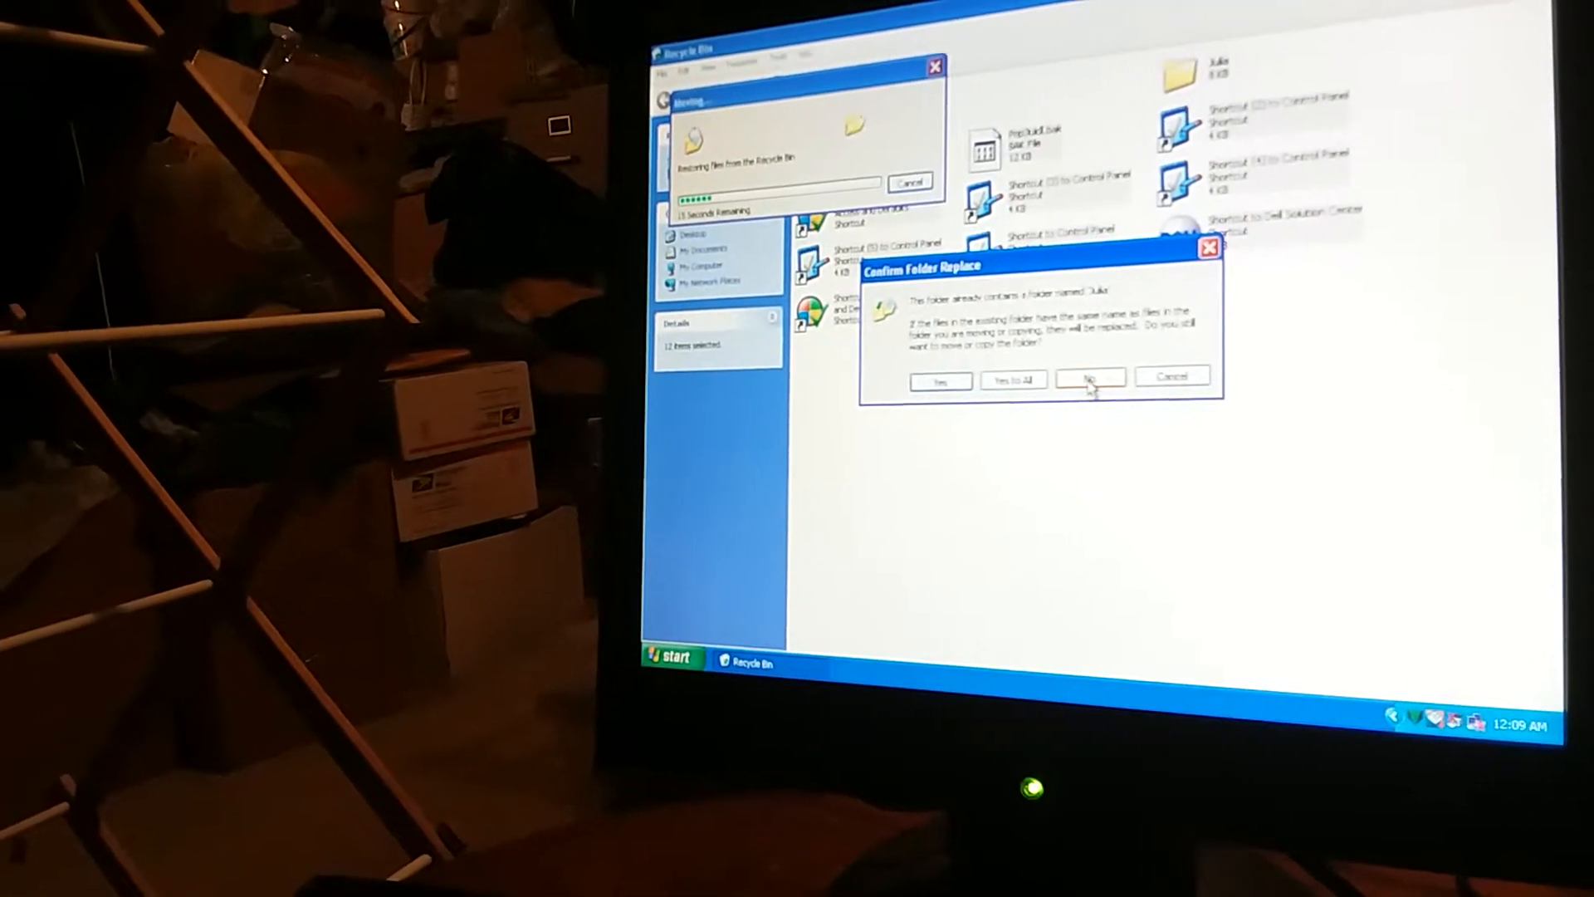
- Restore the Recycle Bin items, answering No to keep the existing folder
{"action": "left_click", "coordinate": [1089, 378]}
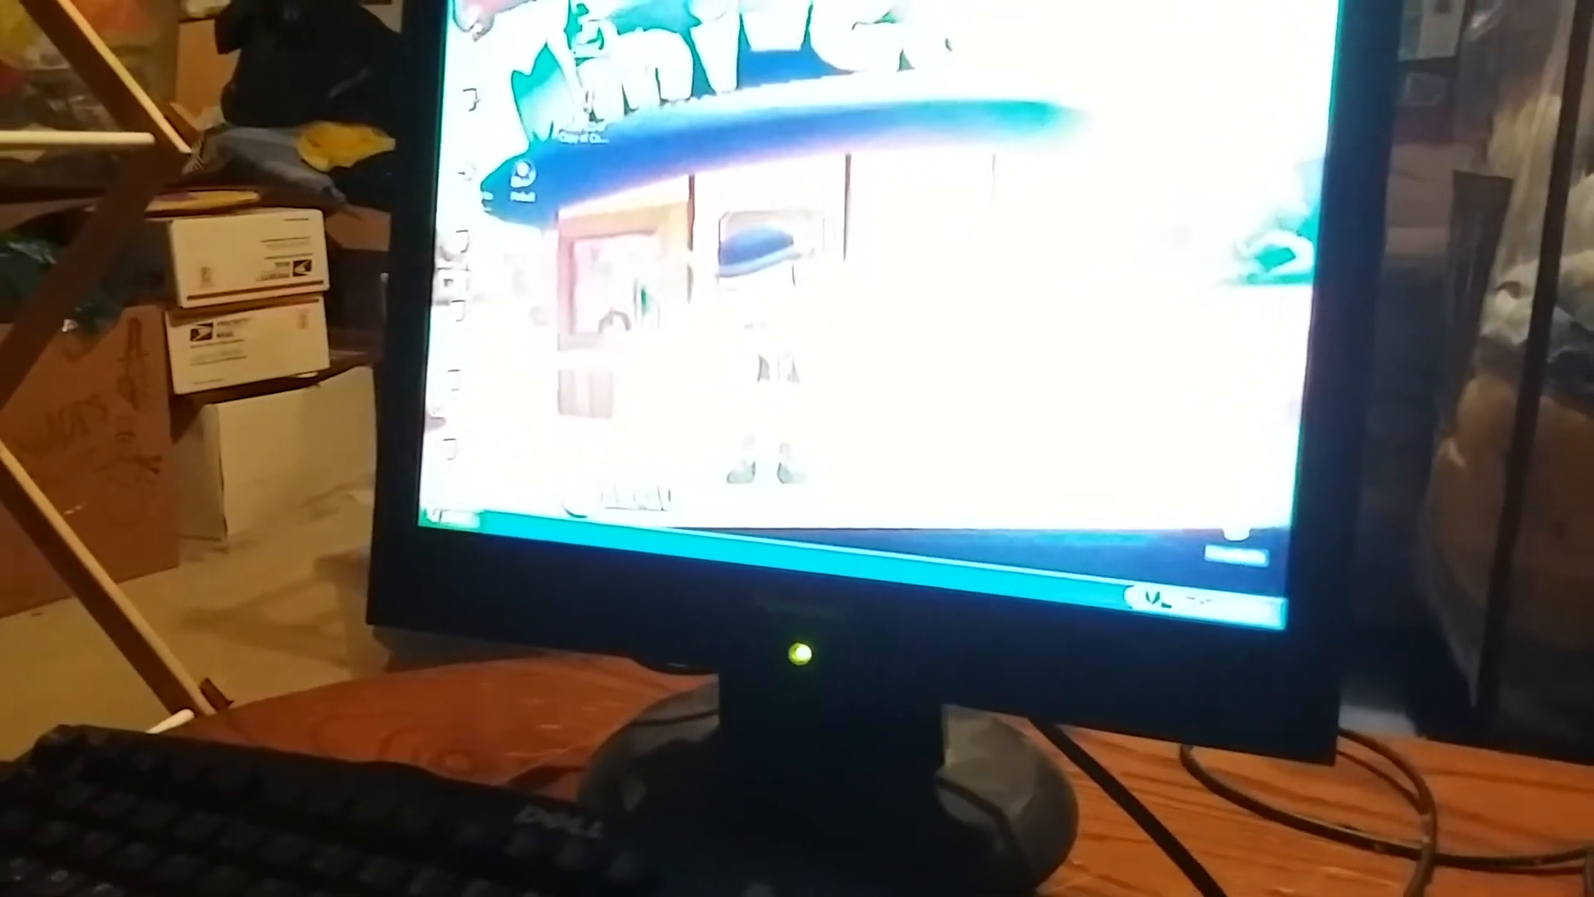
- Close the Recycle Bin window and return to the desktop
{"action": "left_click", "coordinate": [641, 586]}
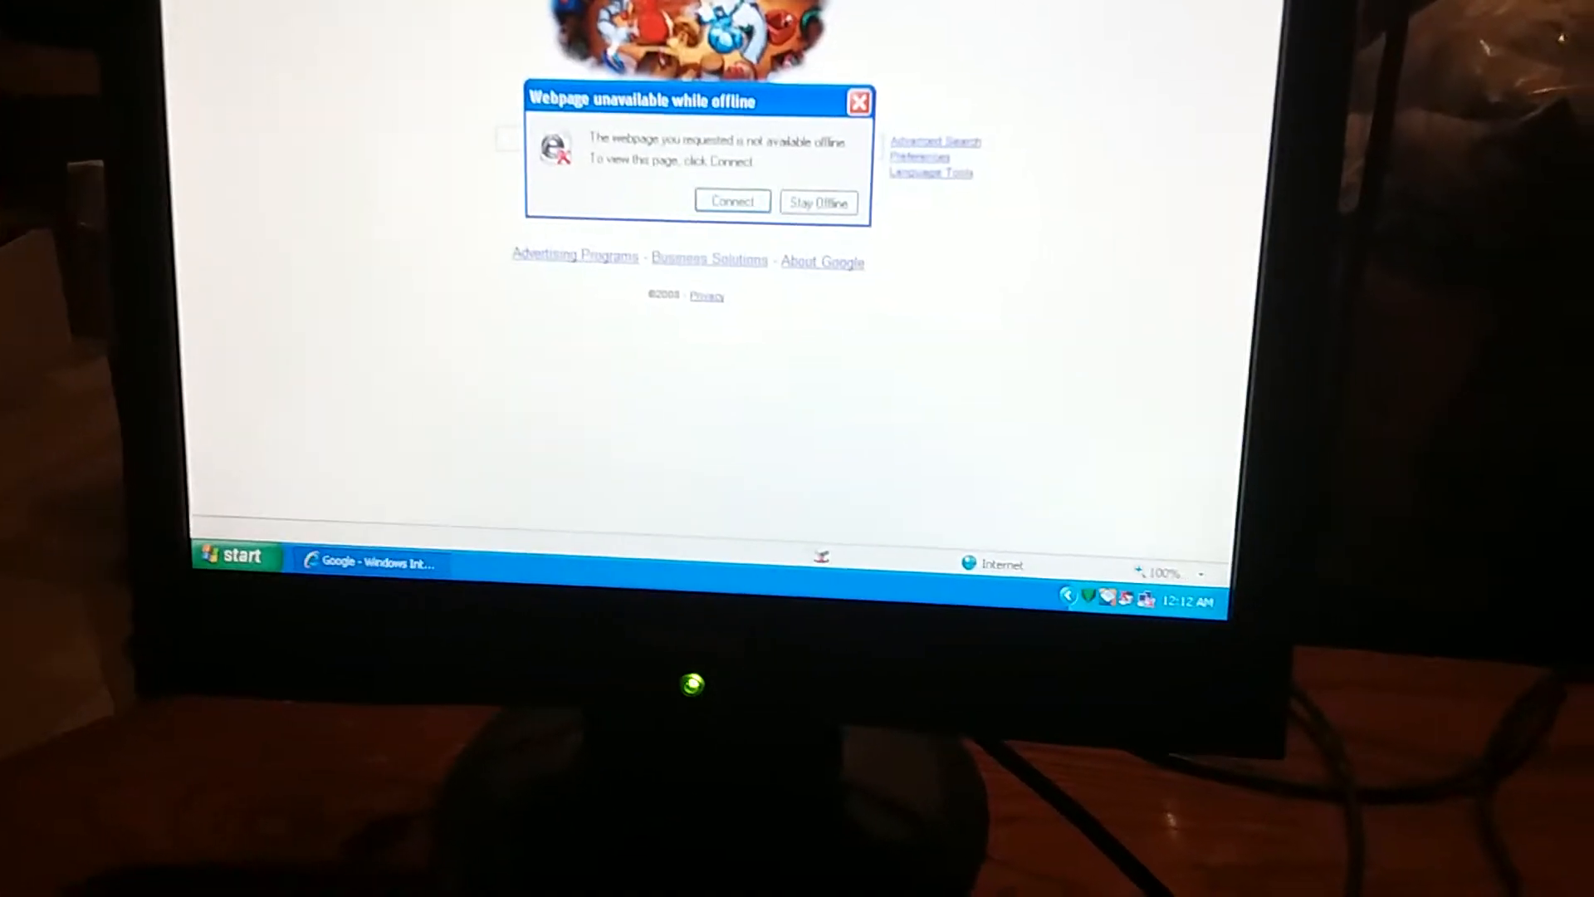
- Choose Connect in the offline notice to reach the Dial-up Connection prompt
{"action": "left_click", "coordinate": [730, 201]}
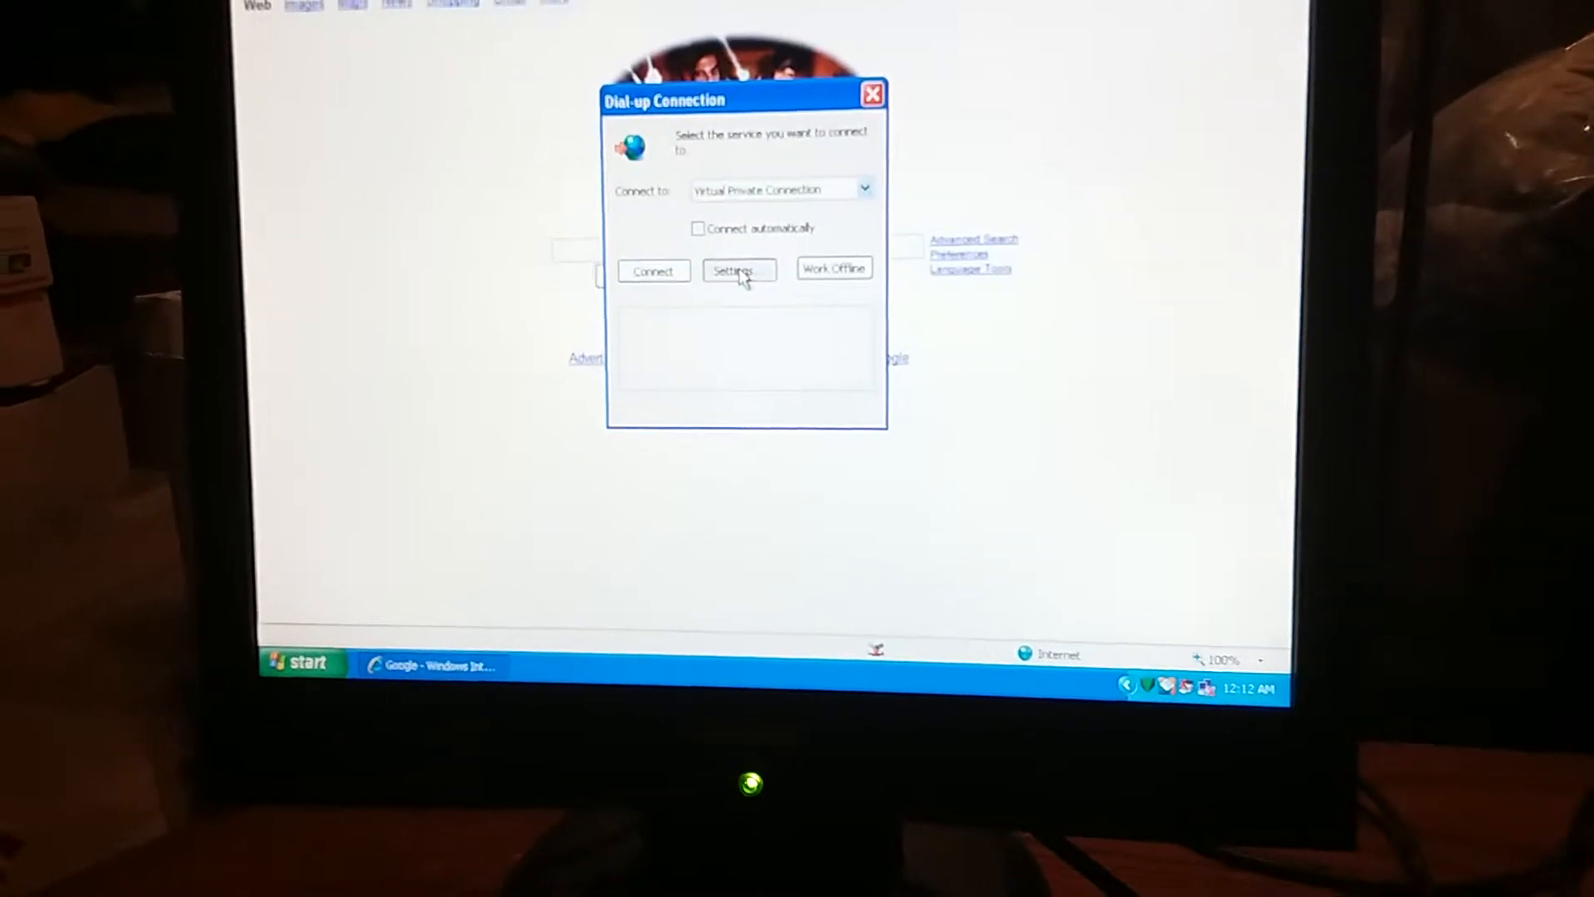
{"action": "left_click", "coordinate": [739, 271]}
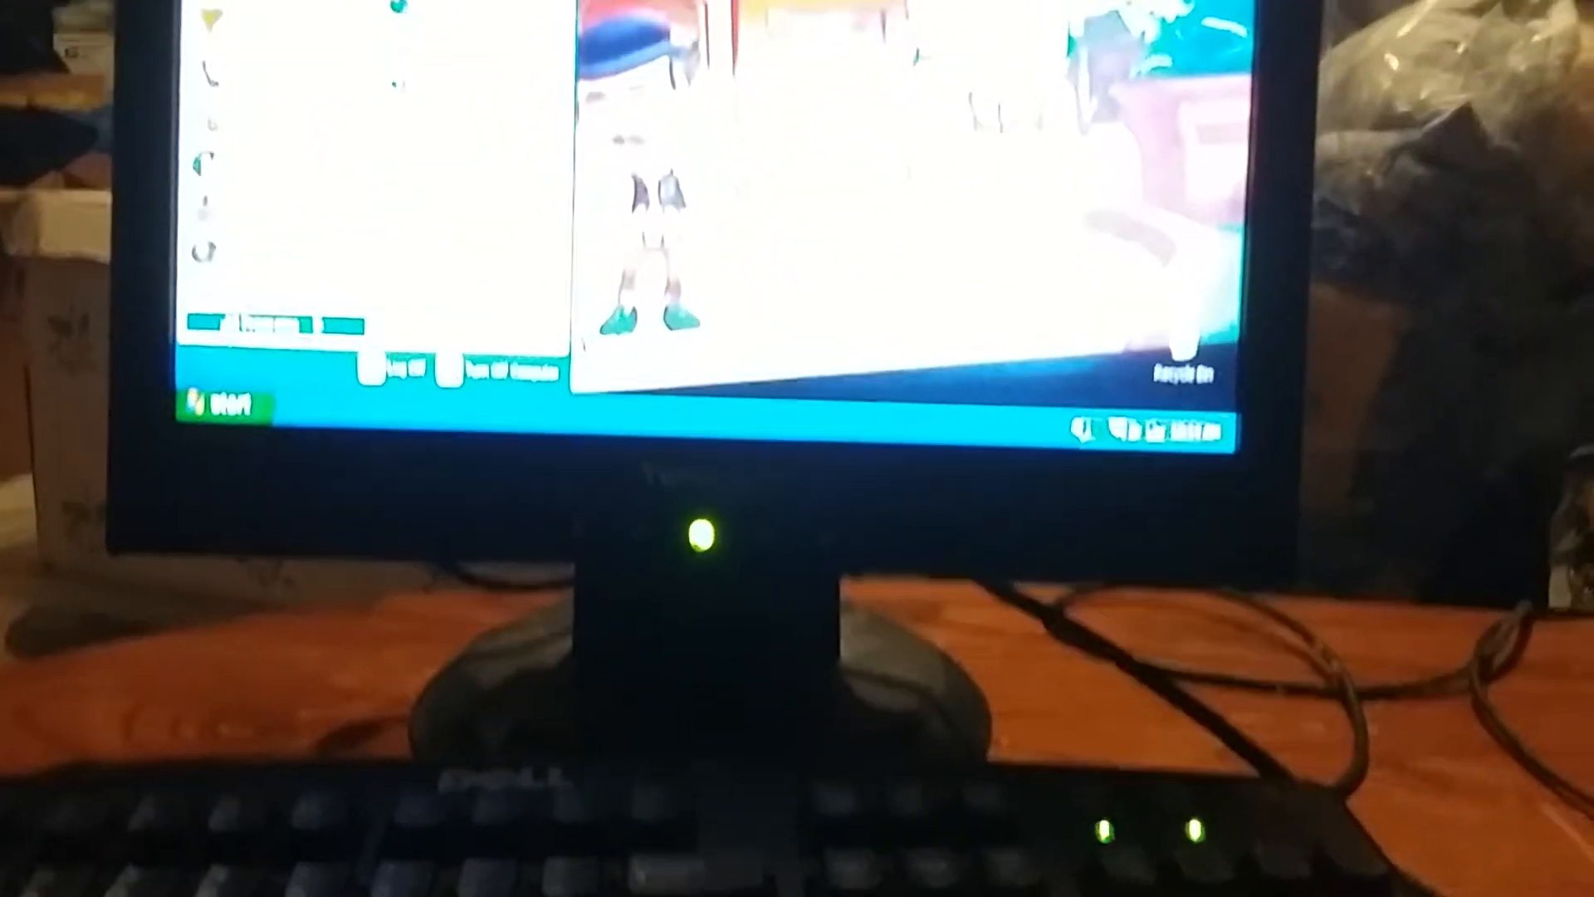
- Expand All Programs through Accessories and highlight Tour Windows XP
{"action": "left_click", "coordinate": [229, 407]}
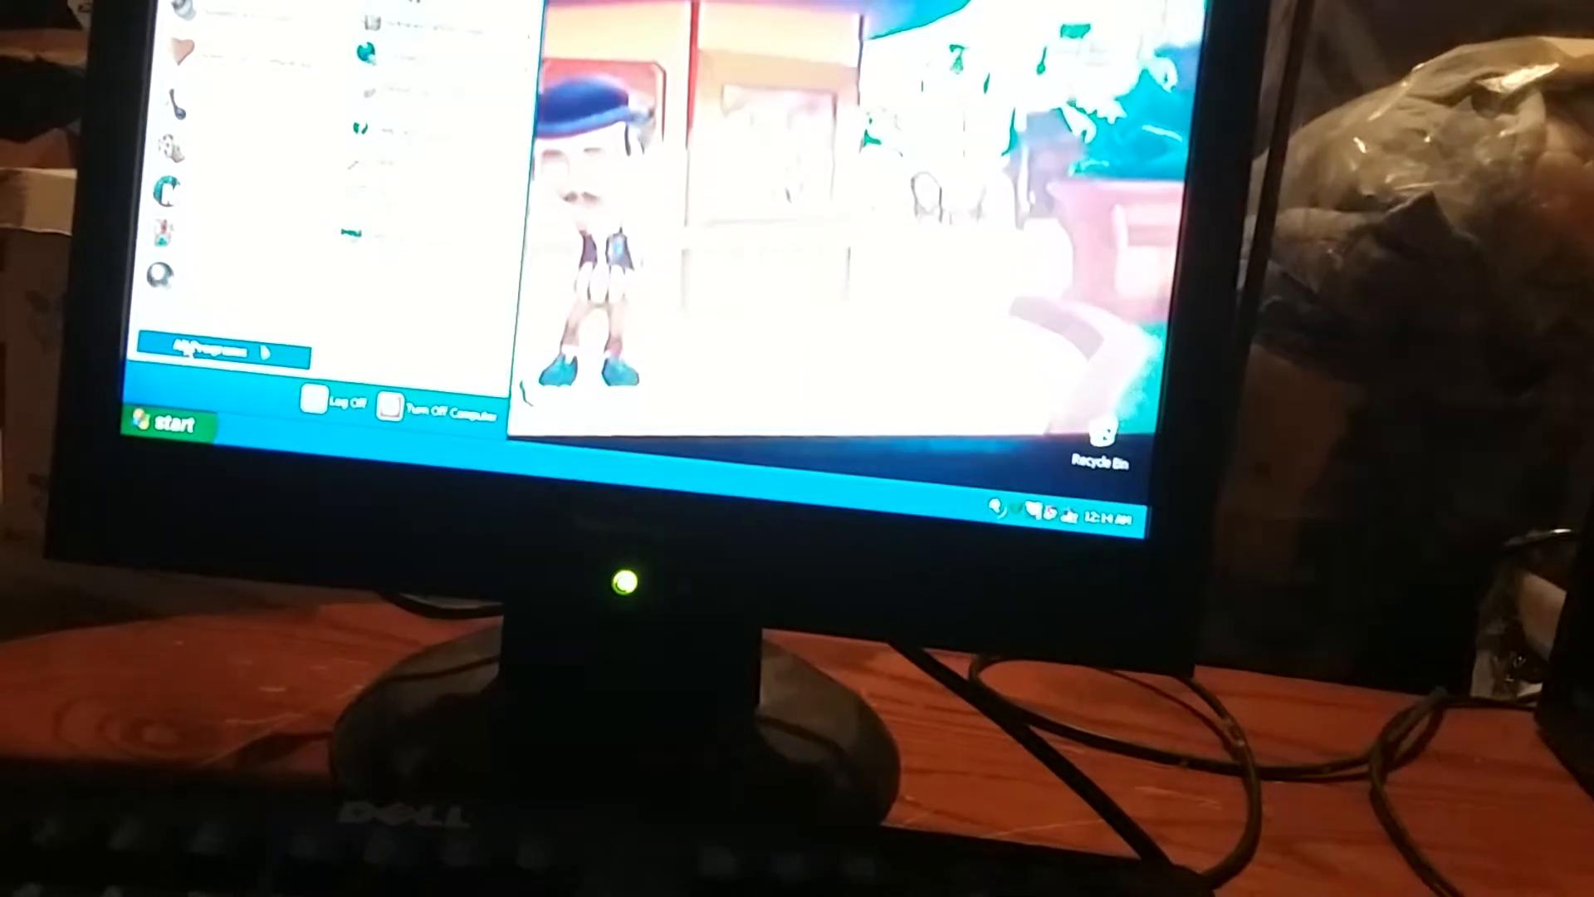
{"action": "left_click", "coordinate": [219, 354]}
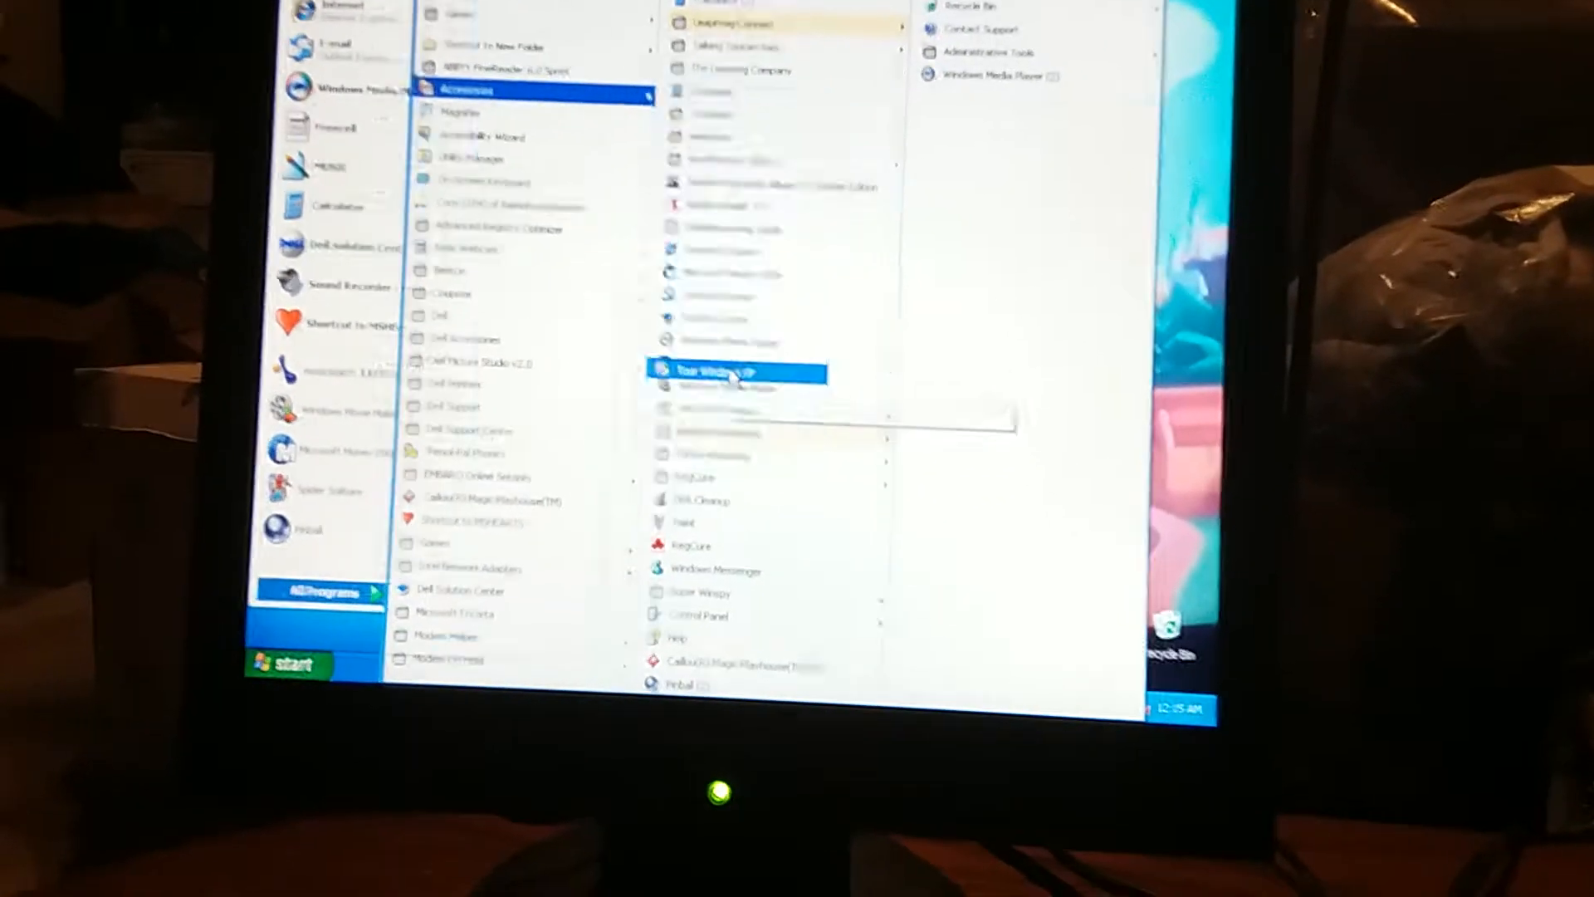
{"action": "left_click", "coordinate": [735, 370]}
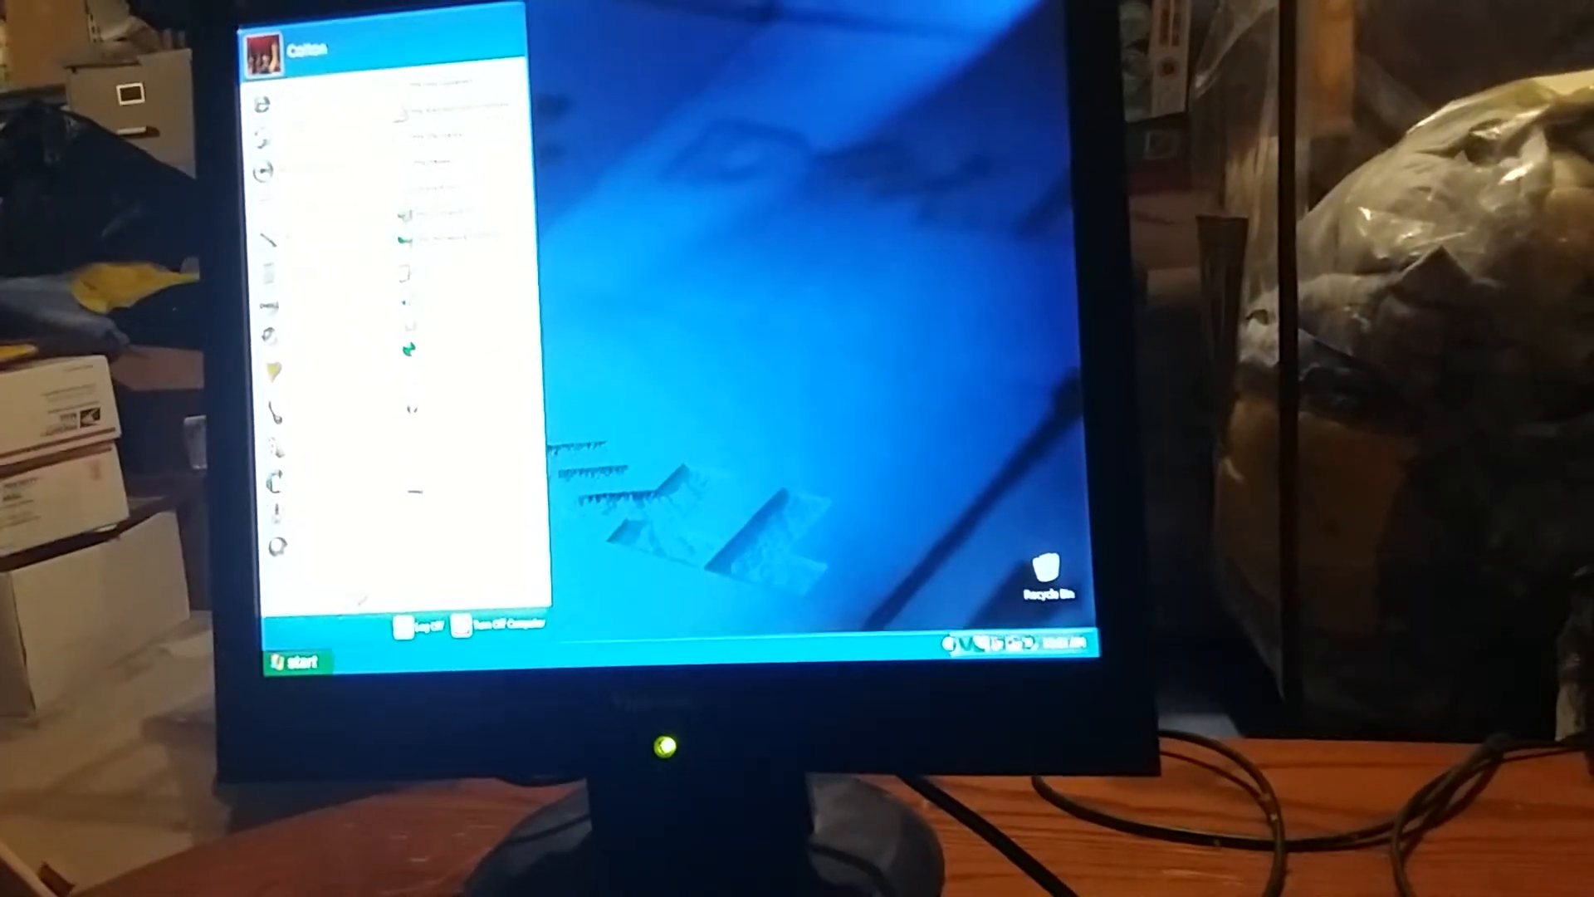
- Bring up the Turn off computer dialog from the Start menu
{"action": "left_click", "coordinate": [498, 621]}
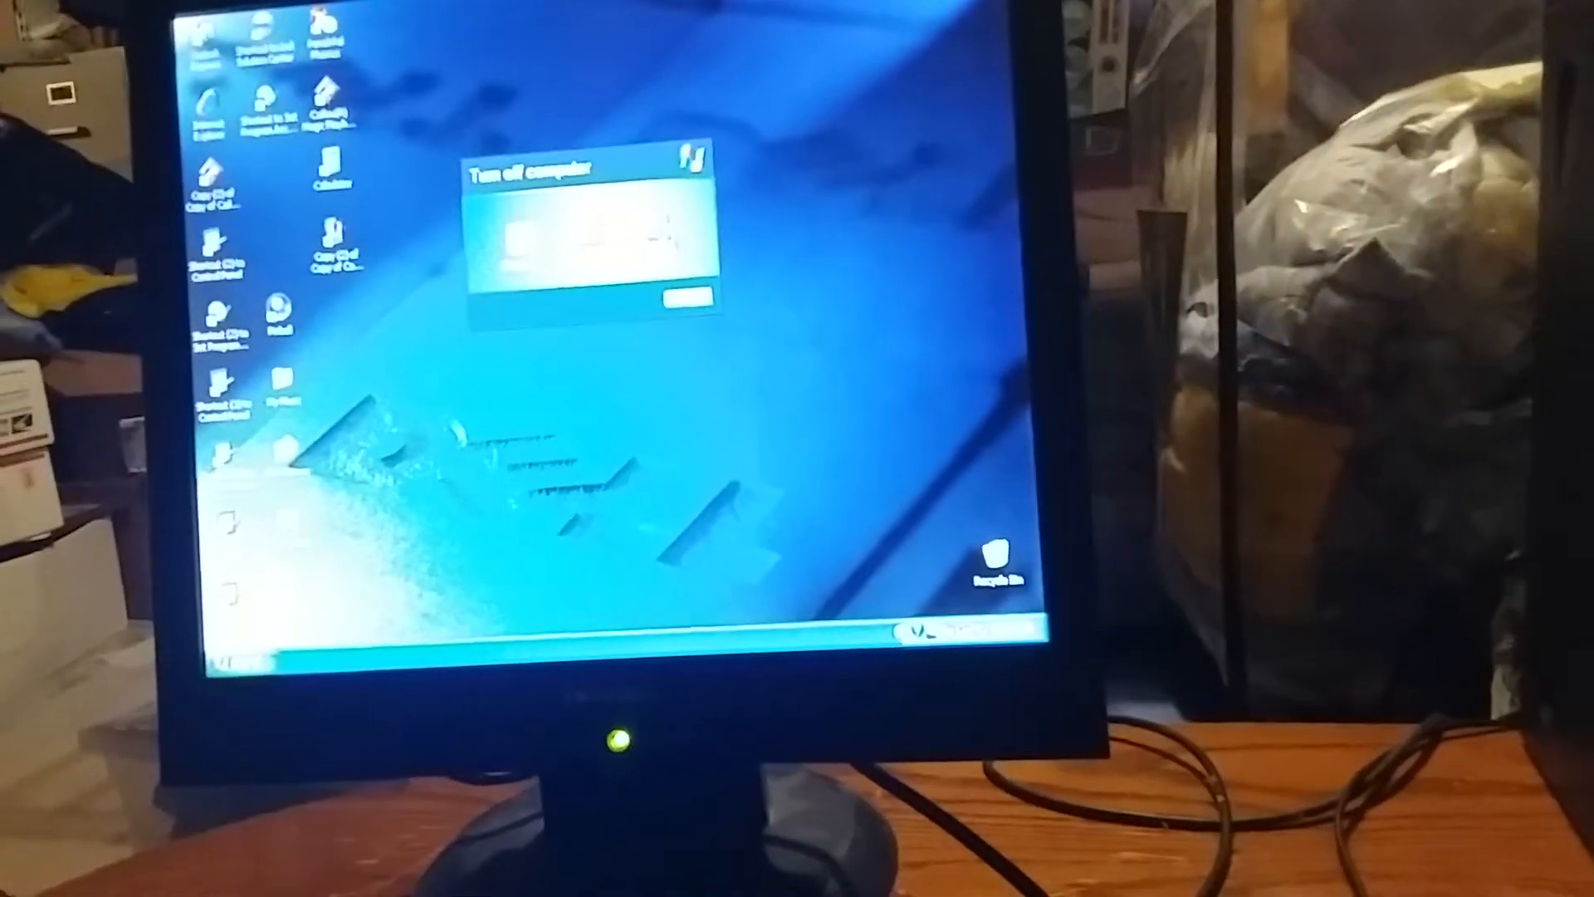